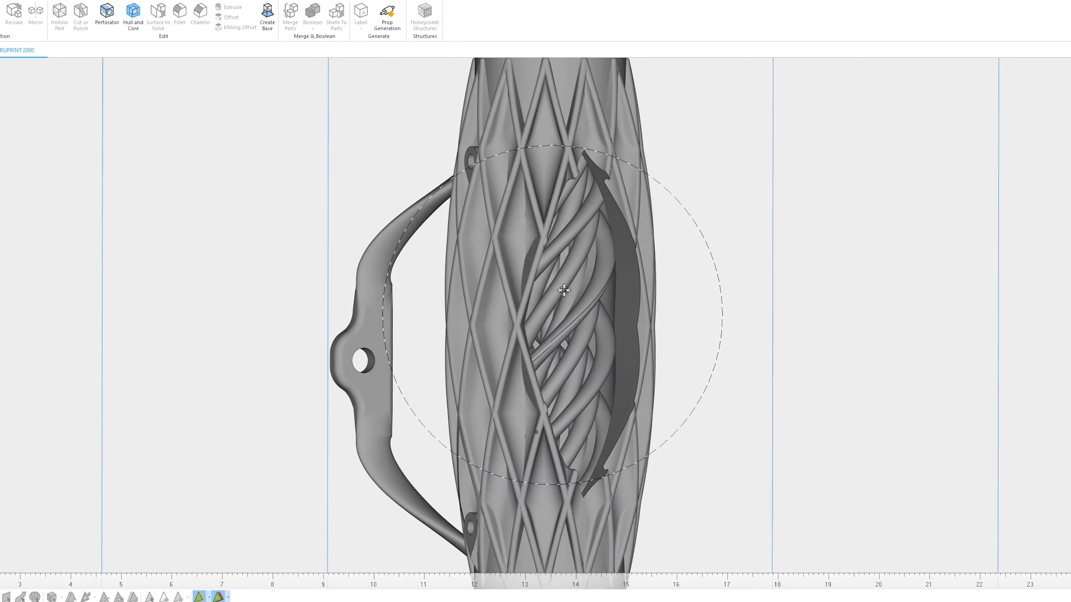
# Orbit the heat exchanger to view the internal twisted mixer obliquely through the lattice shell.
pyautogui.moveTo(567, 286); pyautogui.dragTo(580, 217)
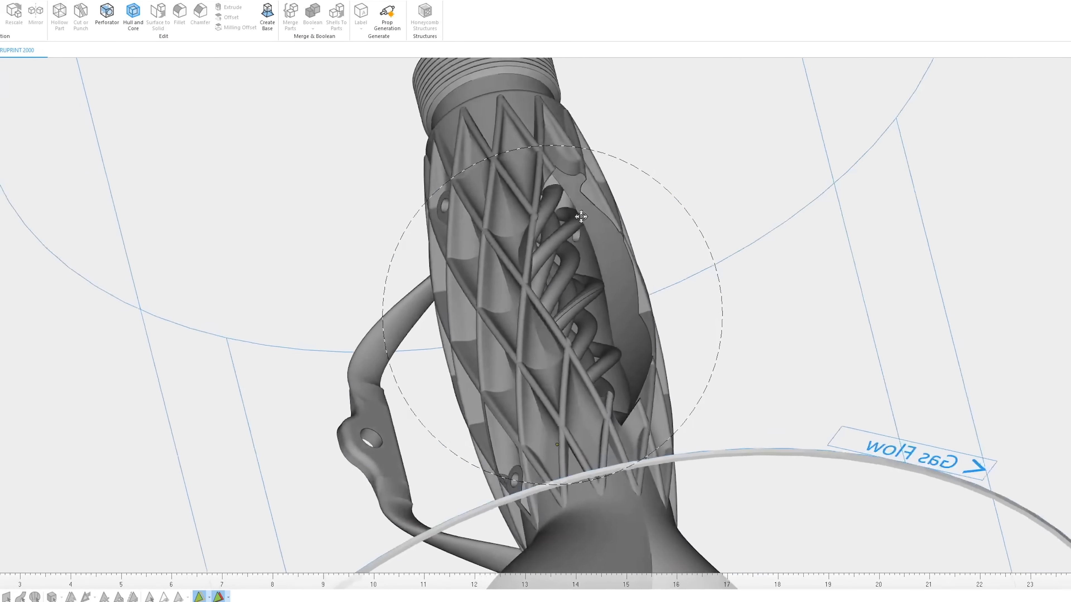